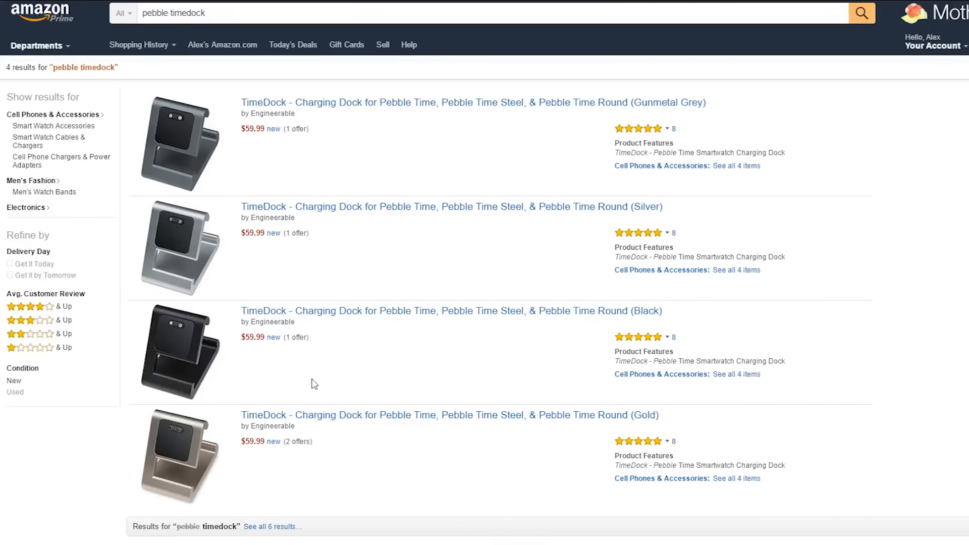
Step: Open the gold Pebble TimeDock charging dock listing from the 'pebble timedock' search results
{"action": "left_click", "coordinate": [449, 415]}
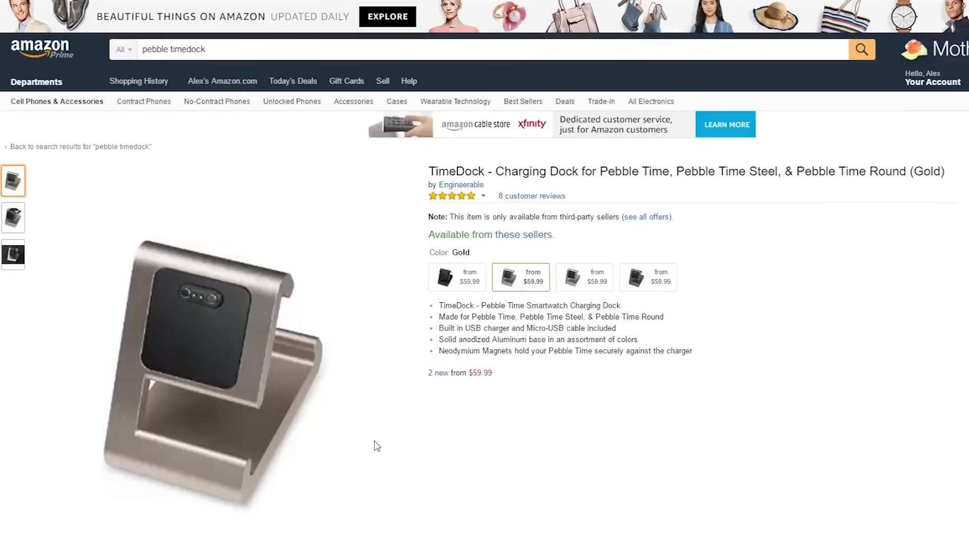
{"action": "mouse_move", "coordinate": [302, 405]}
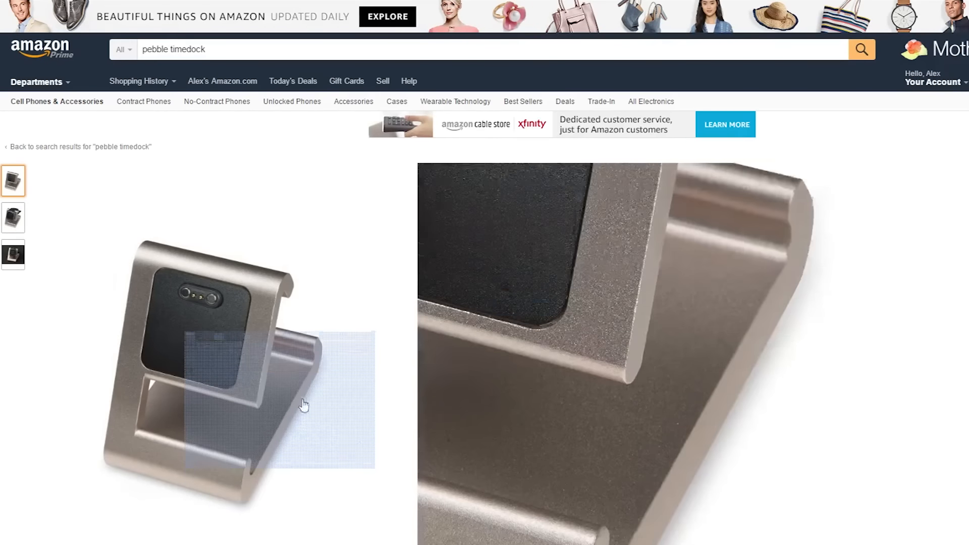
{"action": "mouse_move", "coordinate": [205, 344]}
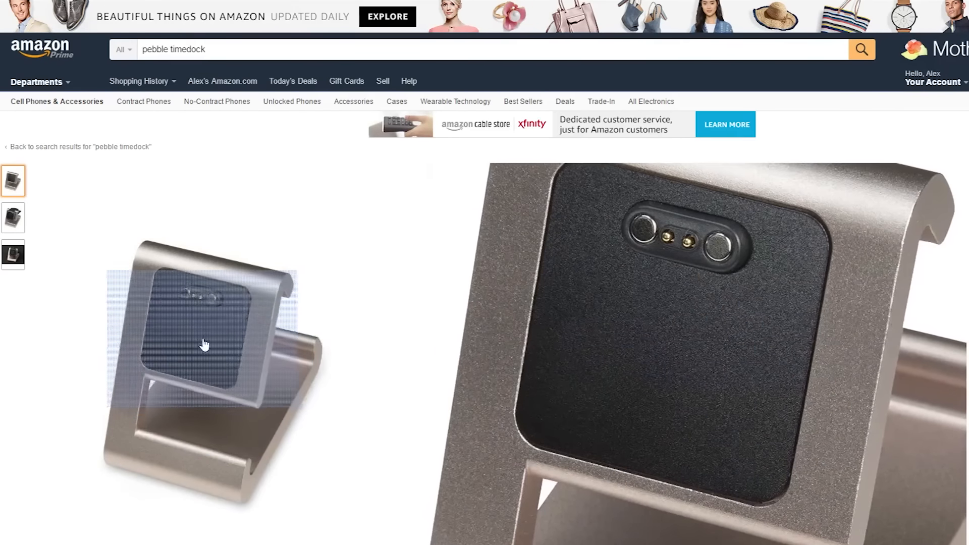